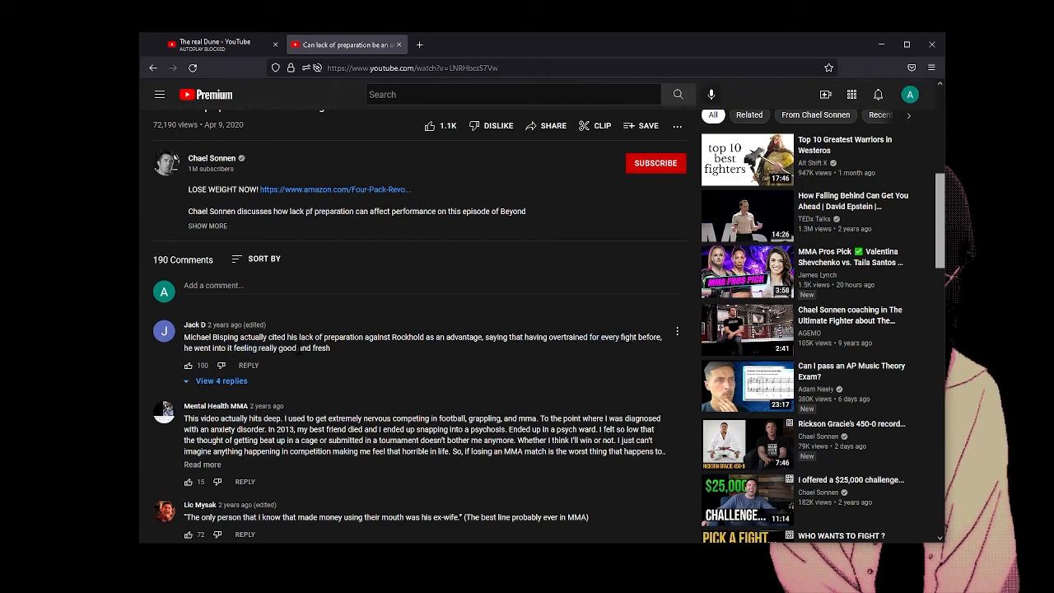
Reach the comments and highlight the opening of the ex-wife quote comment while reading
scroll(down, 3)
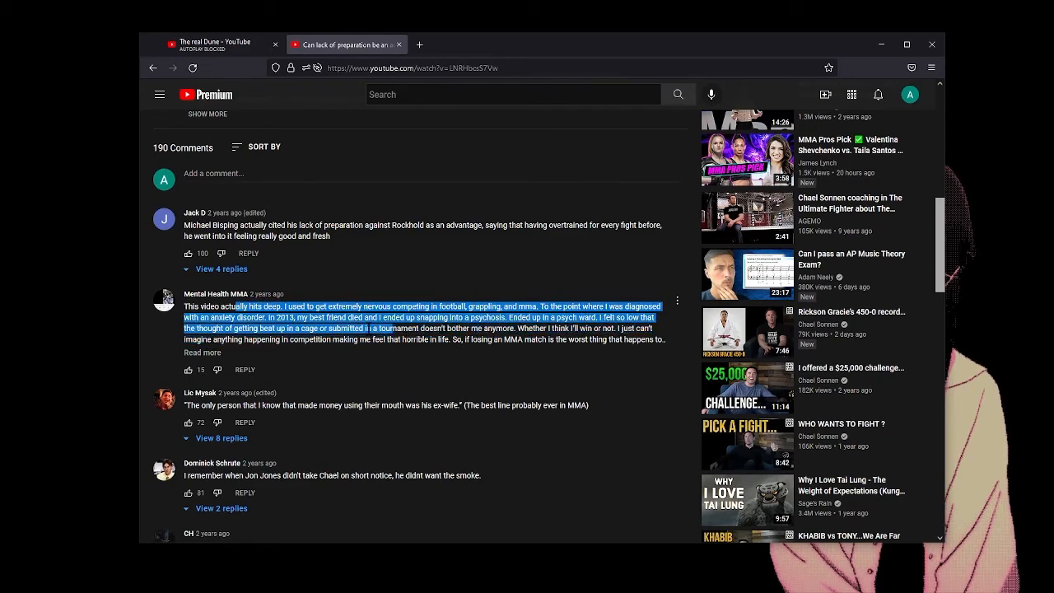
scroll(down, 3)
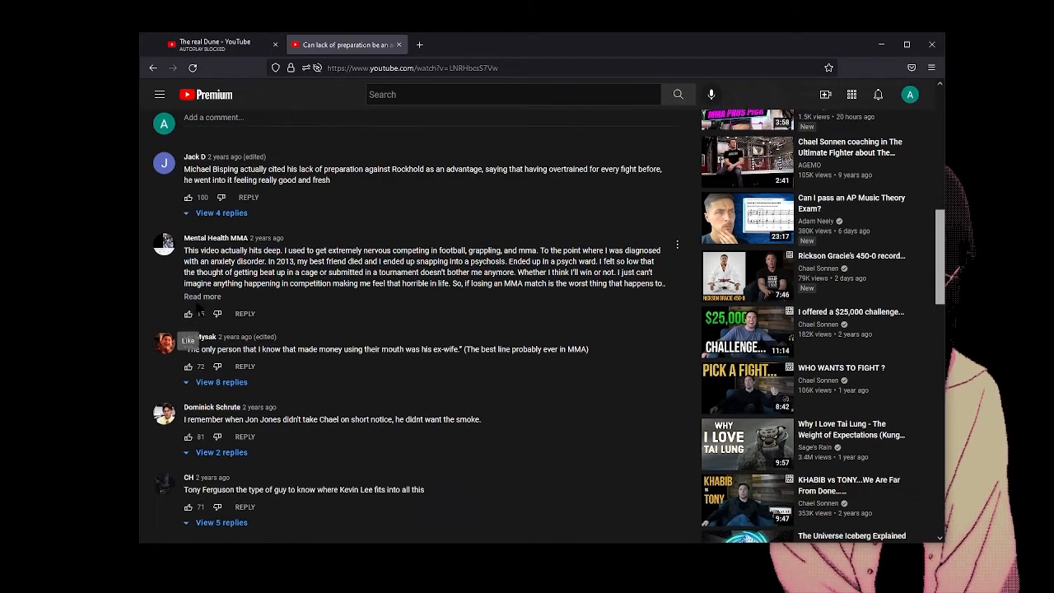
scroll(down, 3)
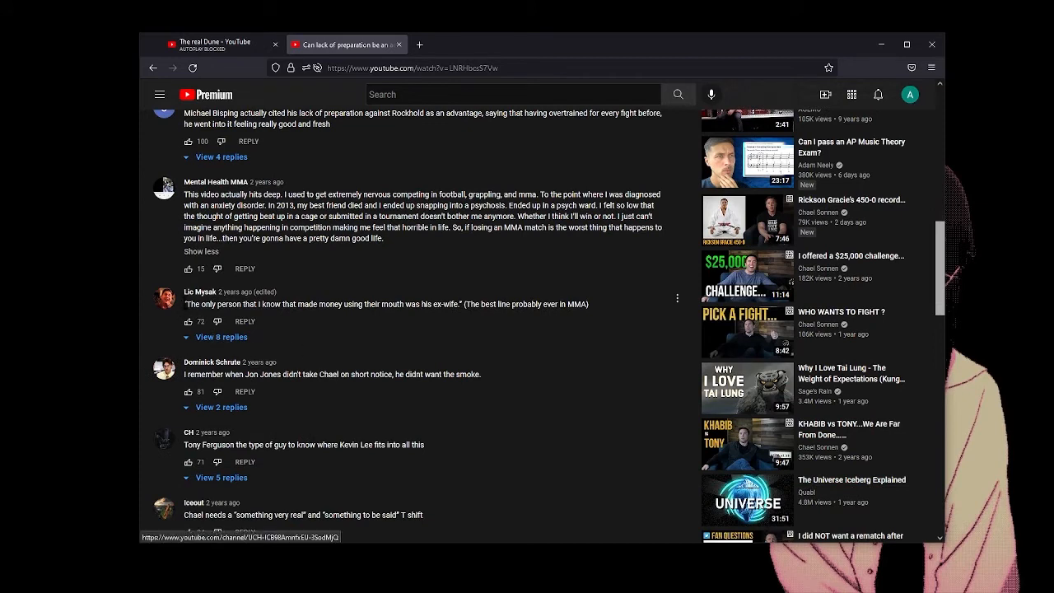
drag(186, 304, 277, 304)
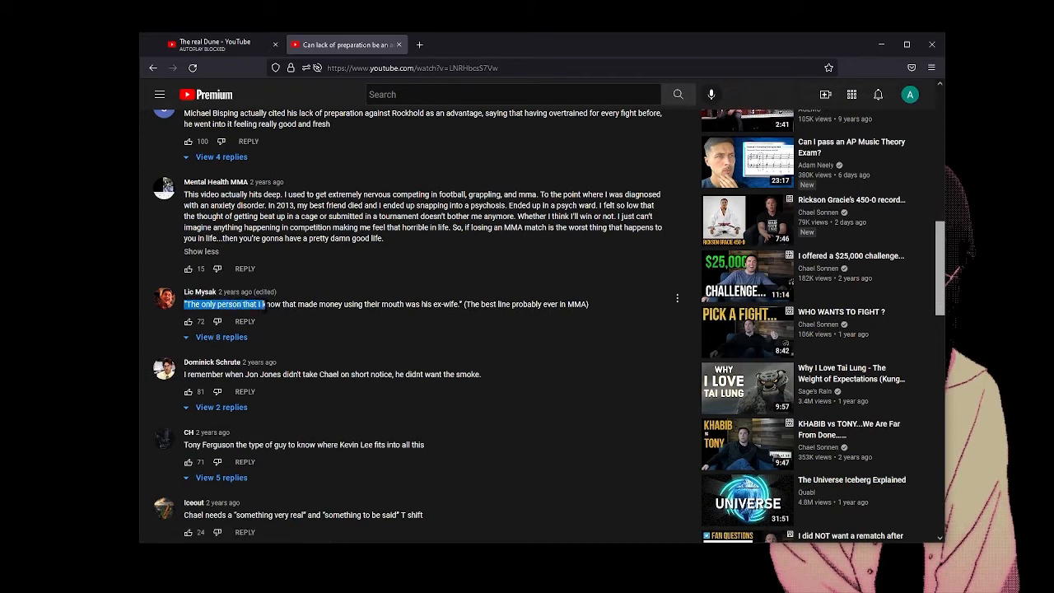
drag(181, 304, 416, 304)
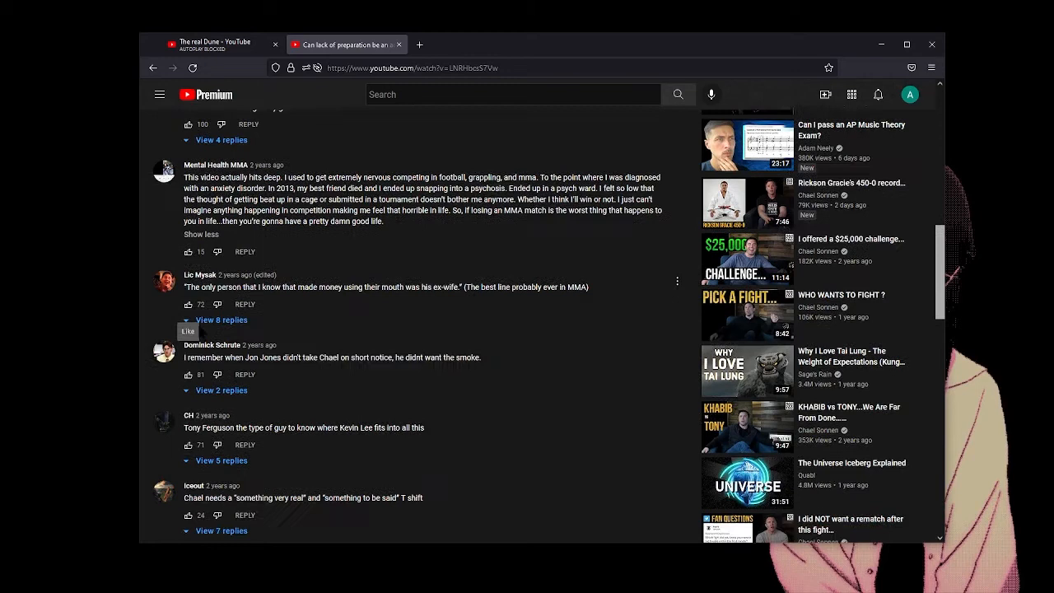
Move down to the T shift comment and highlight 'something very real' and 'something to be said'
scroll(down, 3)
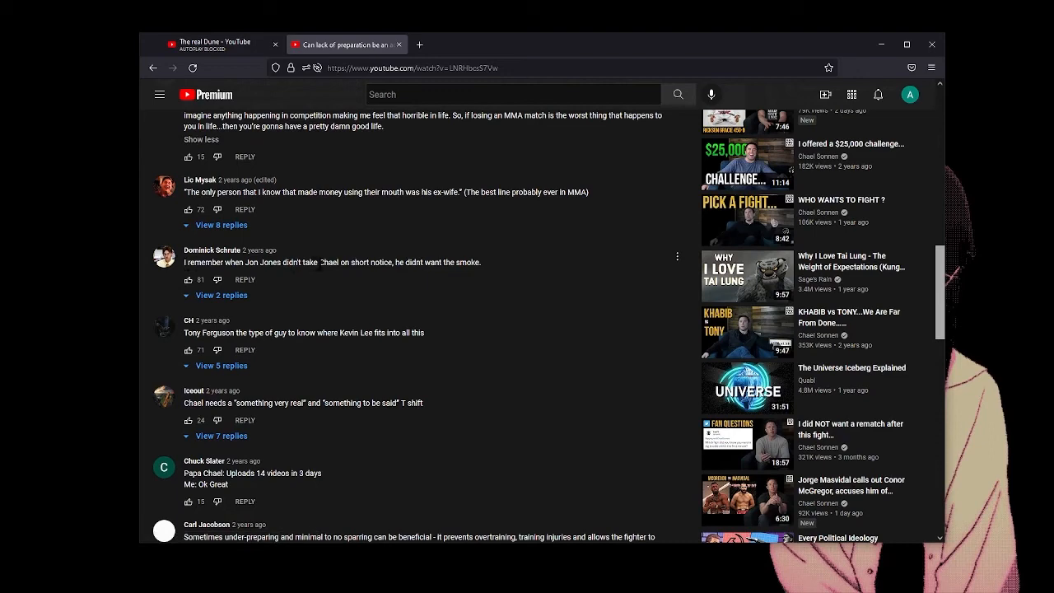
mouse_move(436, 278)
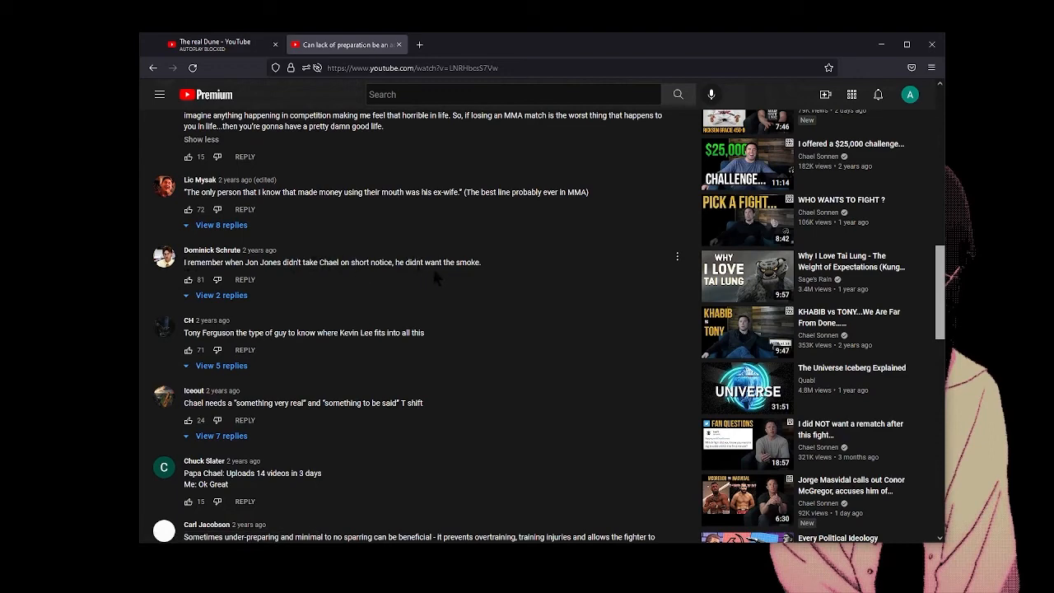
scroll(down, 3)
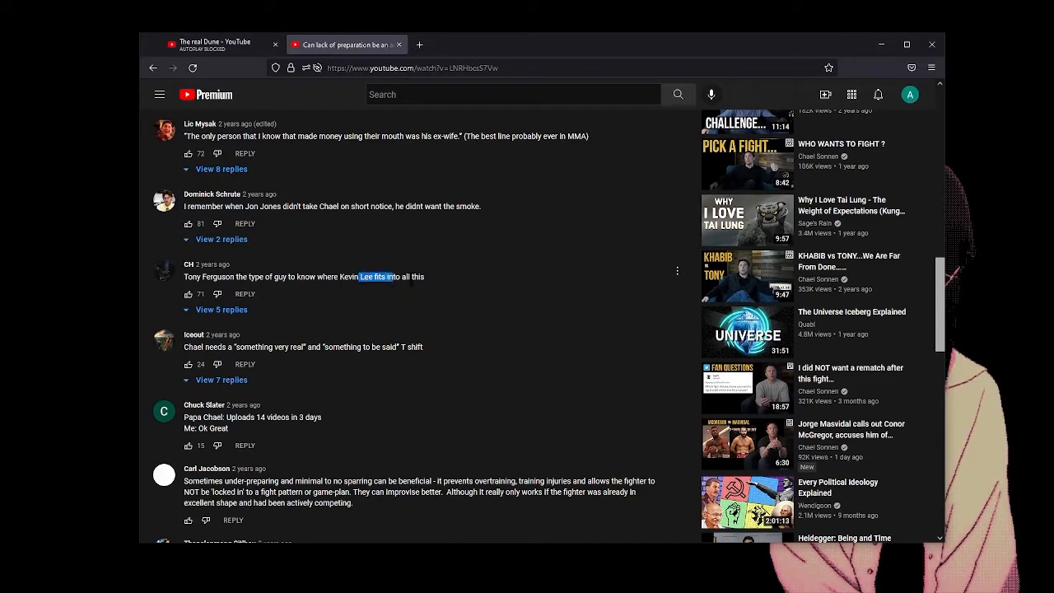
scroll(down, 3)
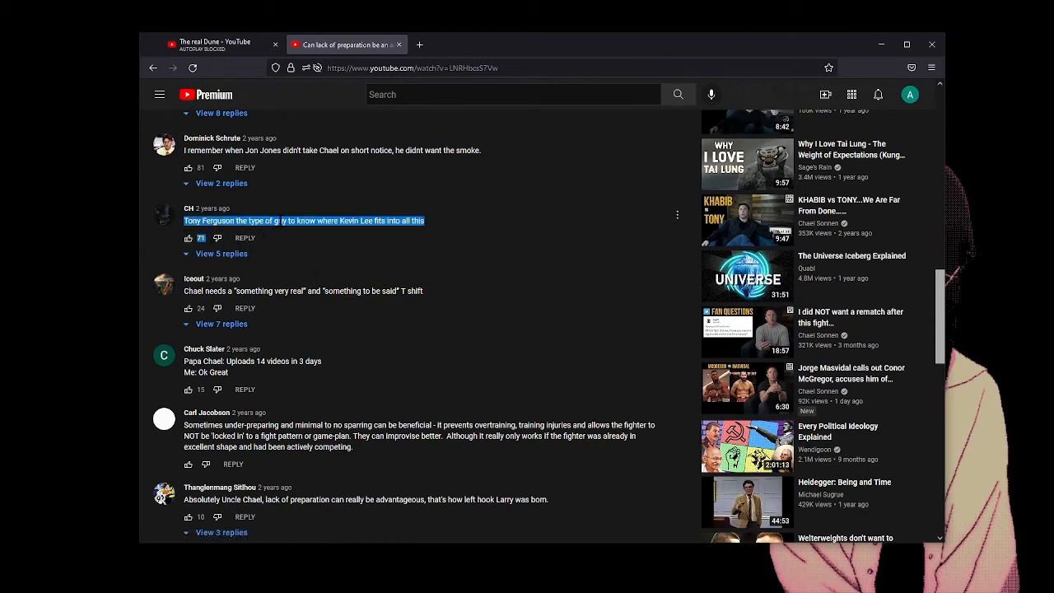
scroll(down, 3)
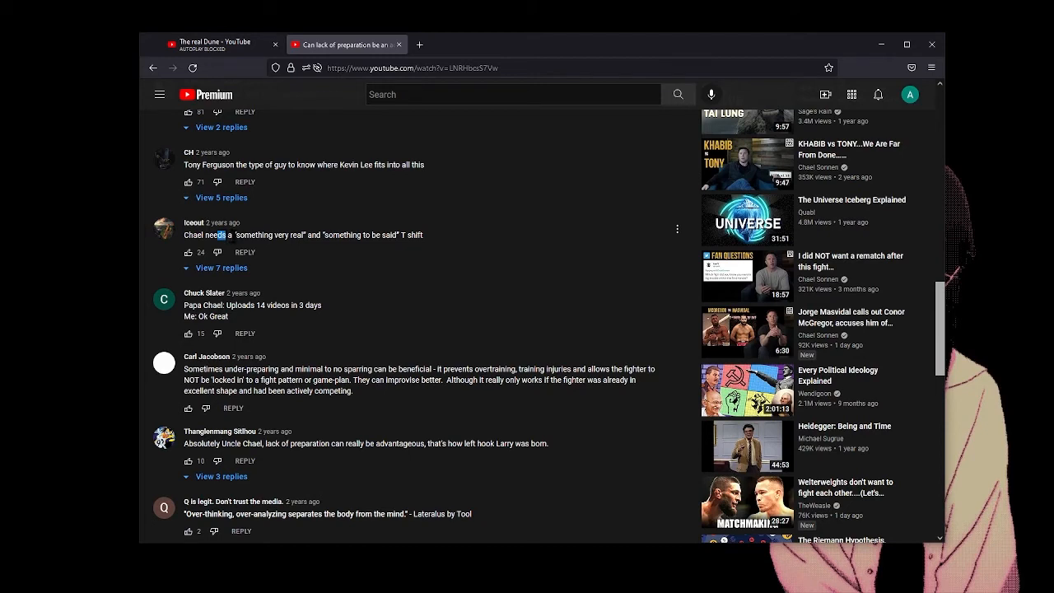
double_click(270, 235)
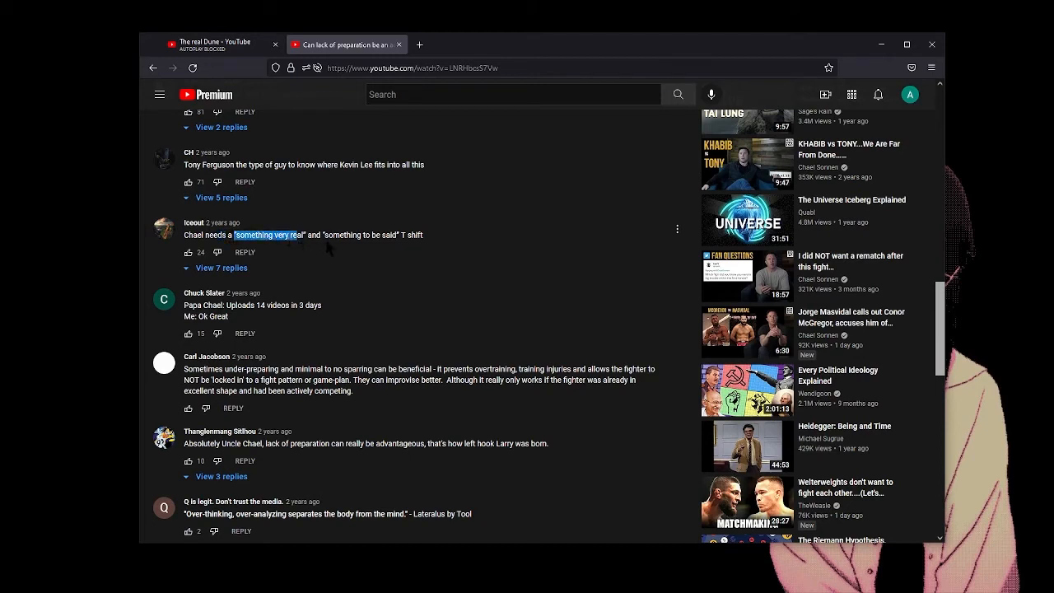
double_click(358, 235)
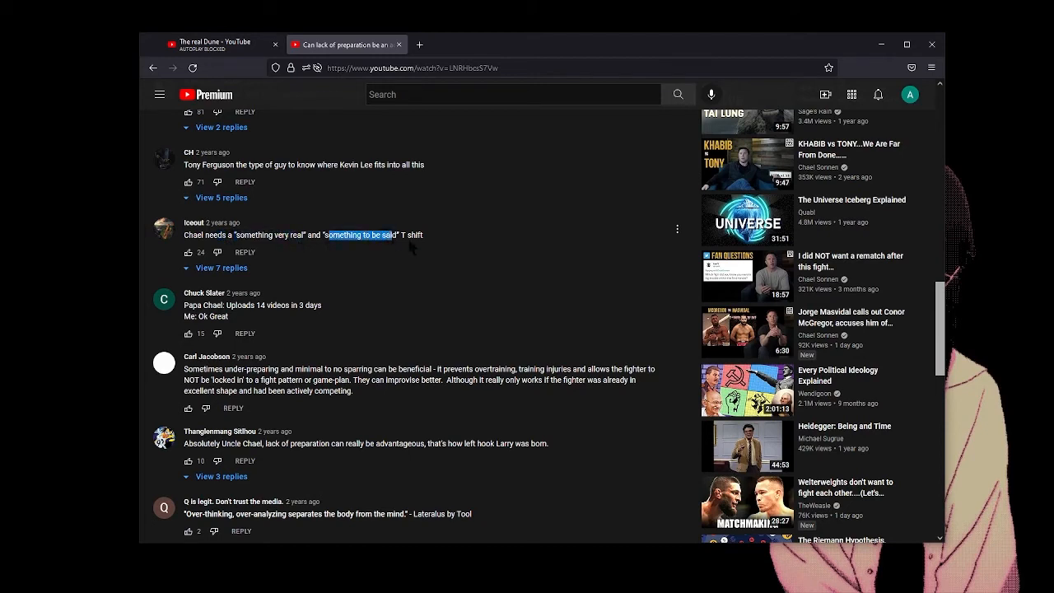
Move slightly further and highlight the line about uploading 14 videos
scroll(down, 3)
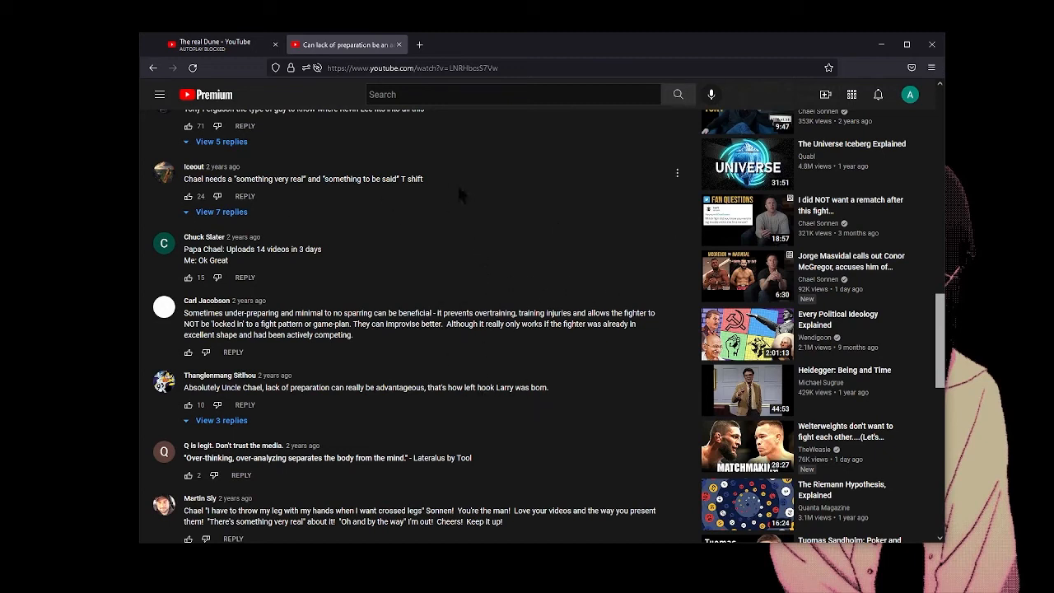
mouse_move(494, 285)
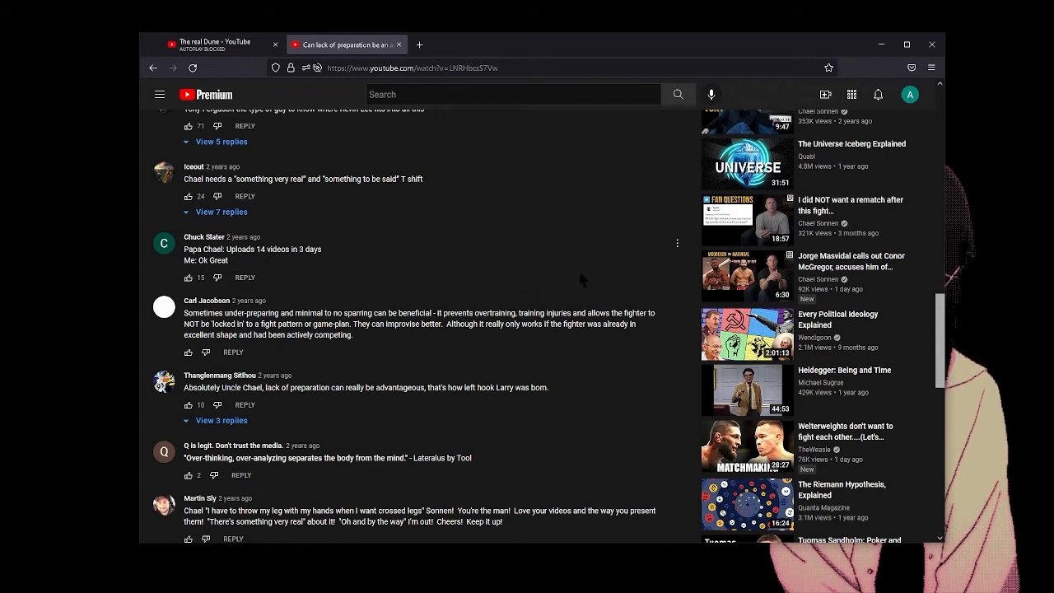
mouse_move(535, 264)
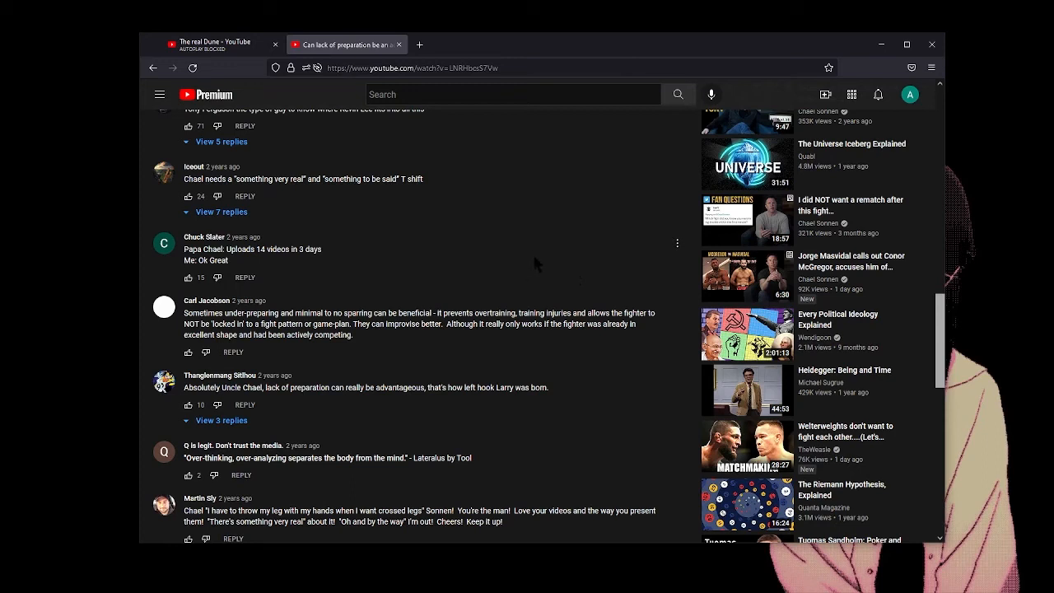
mouse_move(559, 281)
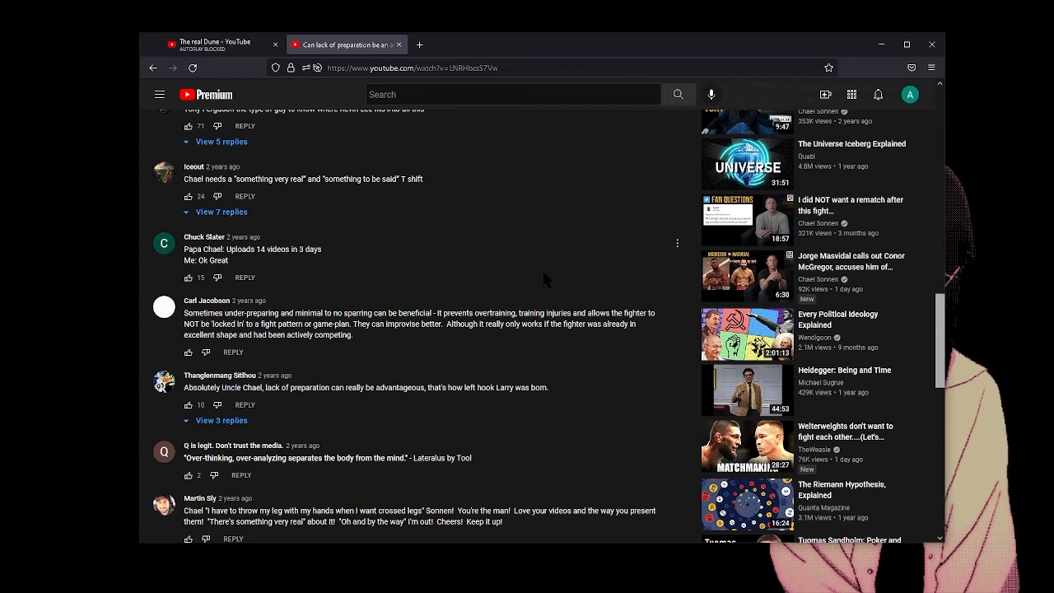
mouse_move(493, 303)
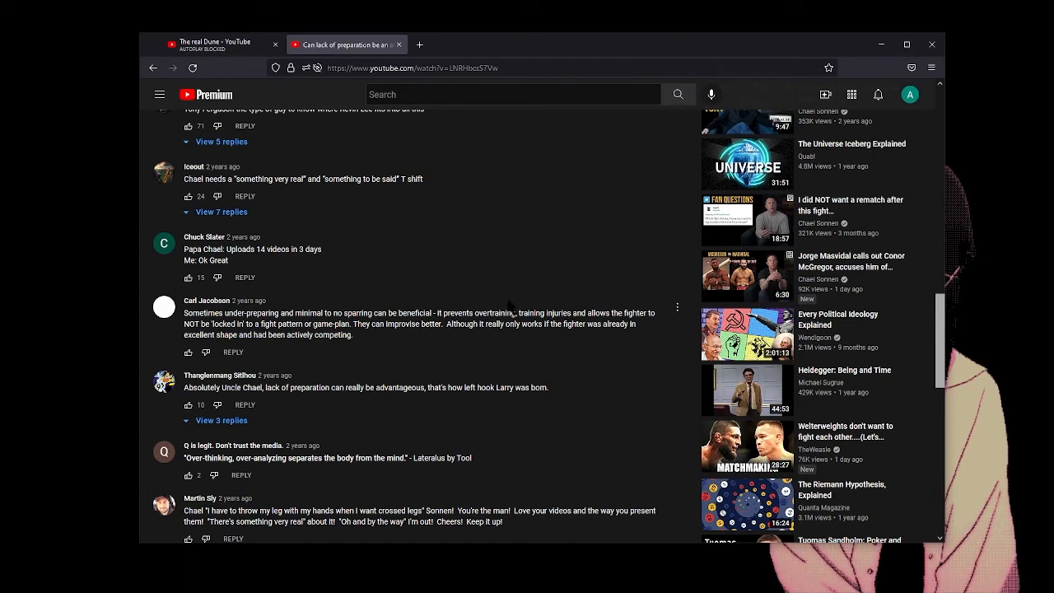
mouse_move(508, 306)
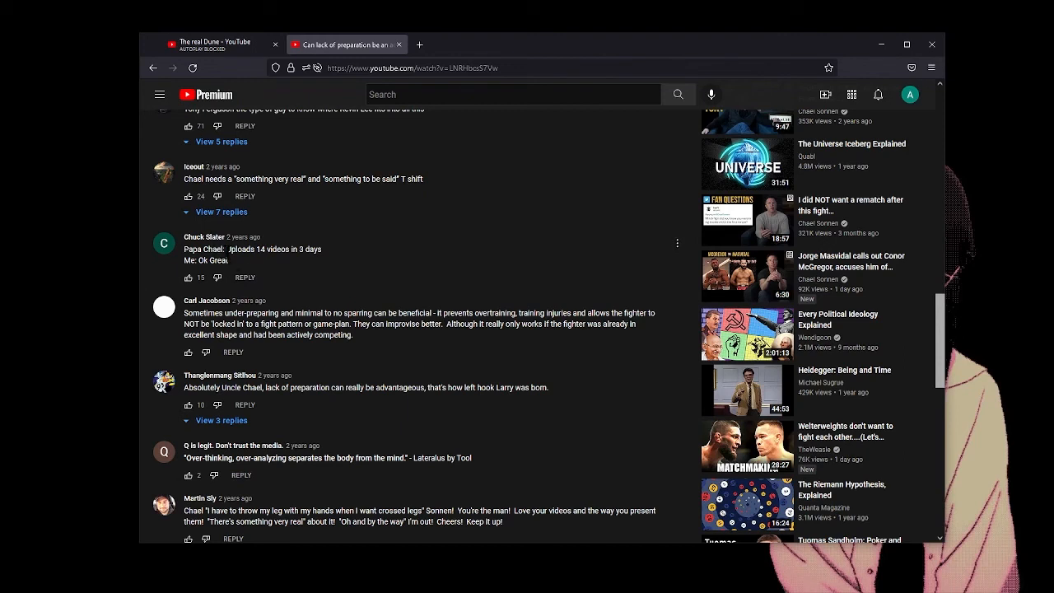
double_click(247, 249)
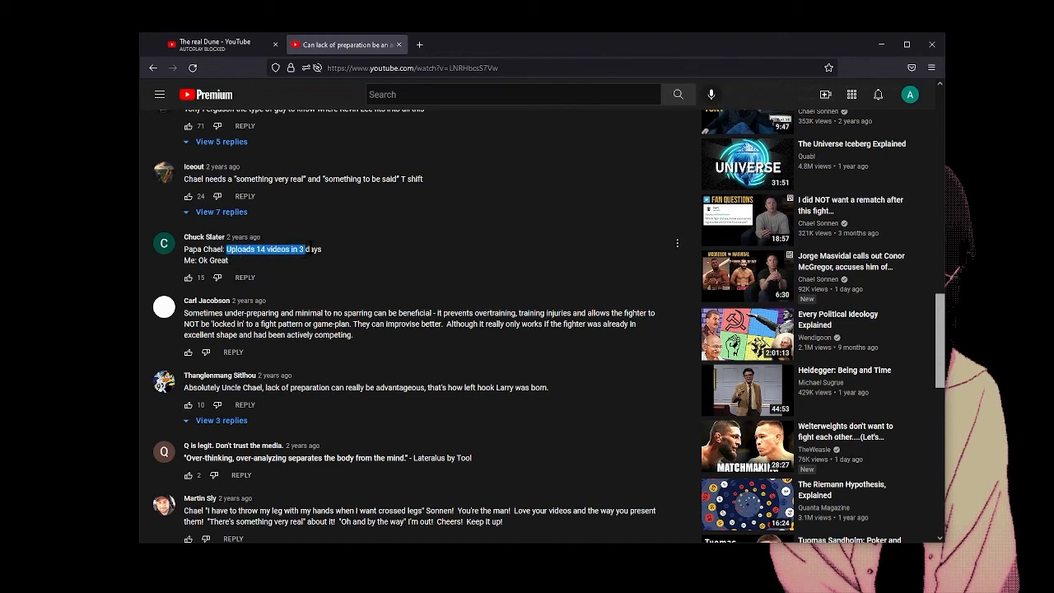